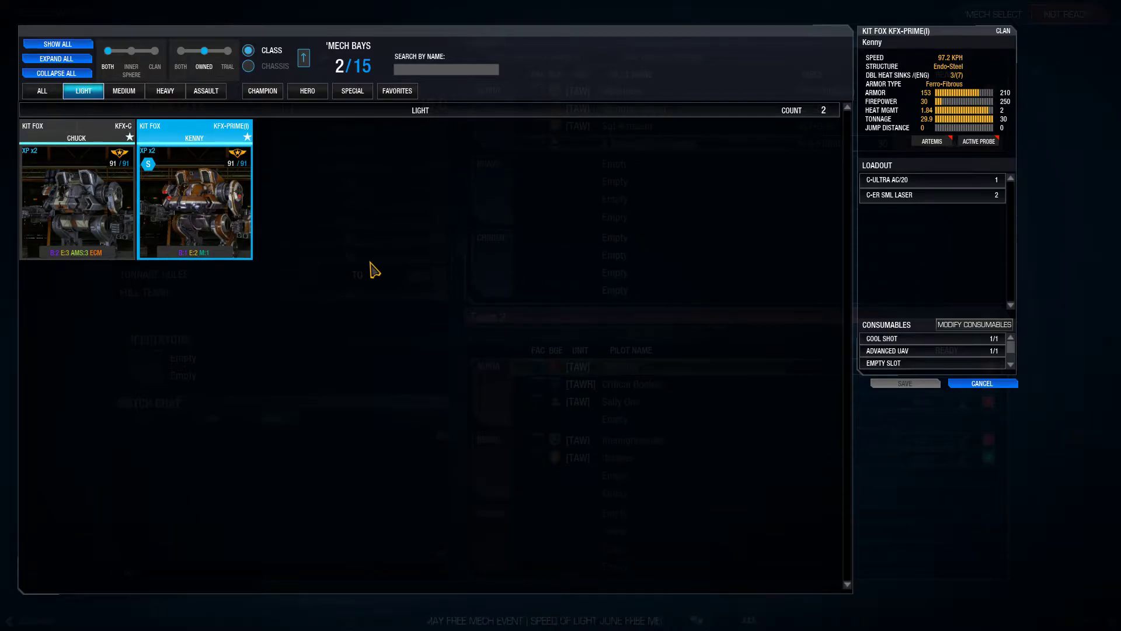
{"action": "mouse_move", "coordinate": [535, 100]}
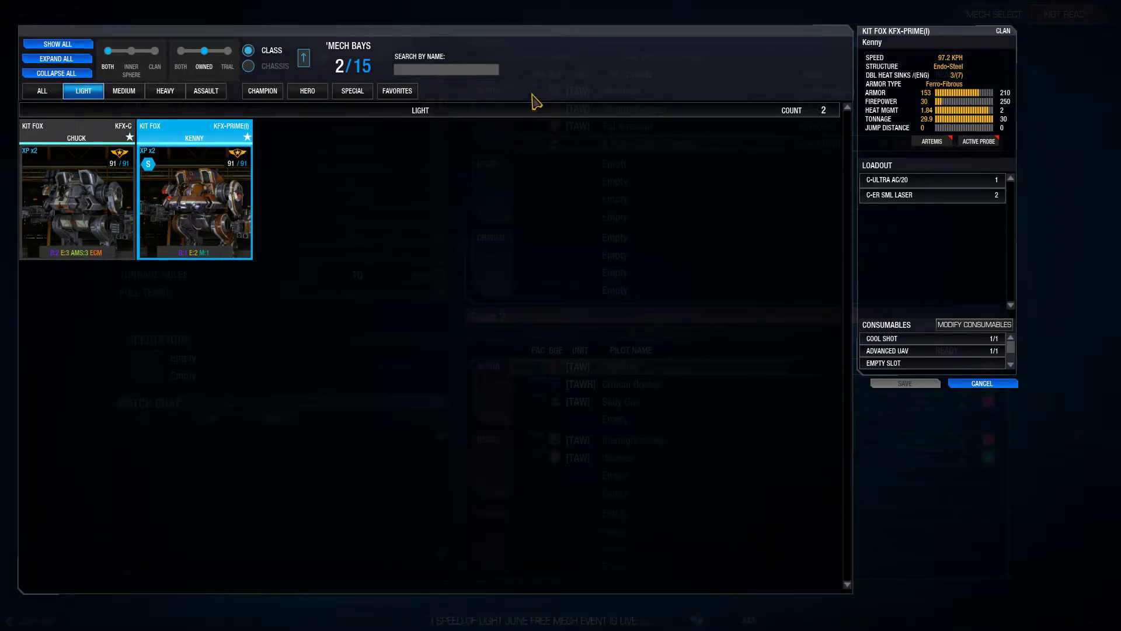
{"action": "mouse_move", "coordinate": [321, 239]}
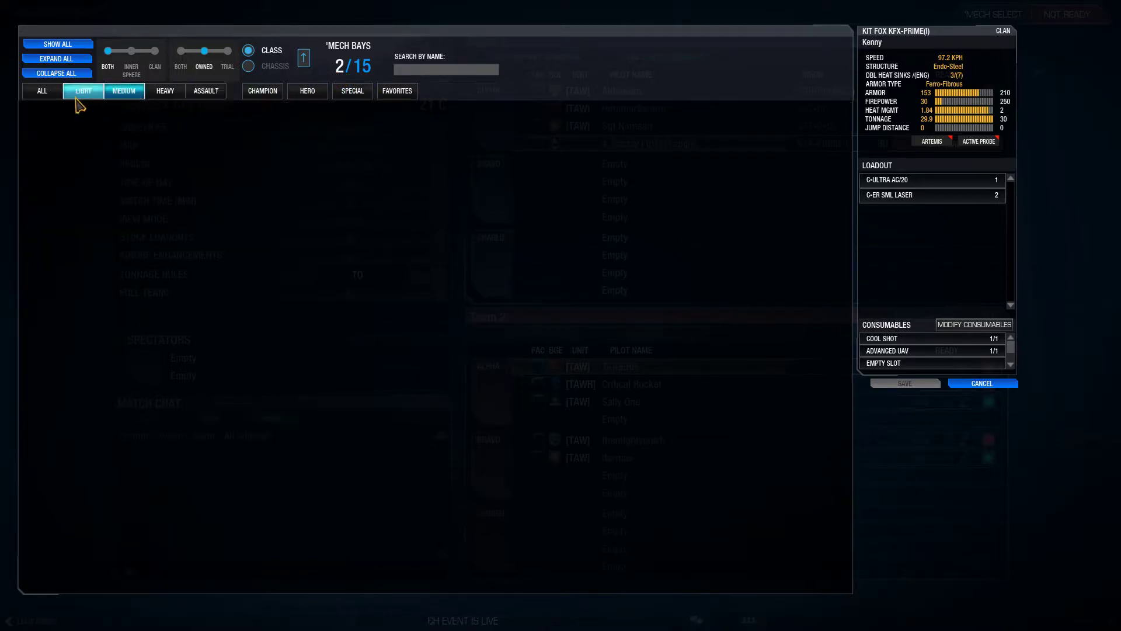
Pick the Kit Fox KFX-C from the light mechs and save it as the 30-ton match mech.
{"action": "left_click", "coordinate": [83, 91]}
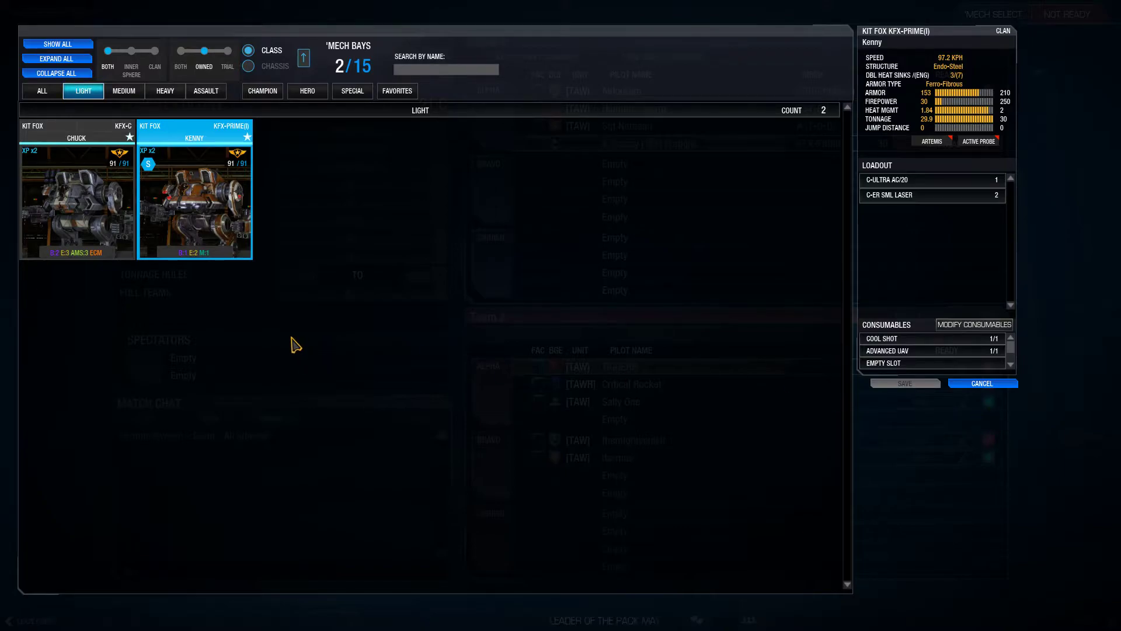
{"action": "left_click", "coordinate": [76, 201]}
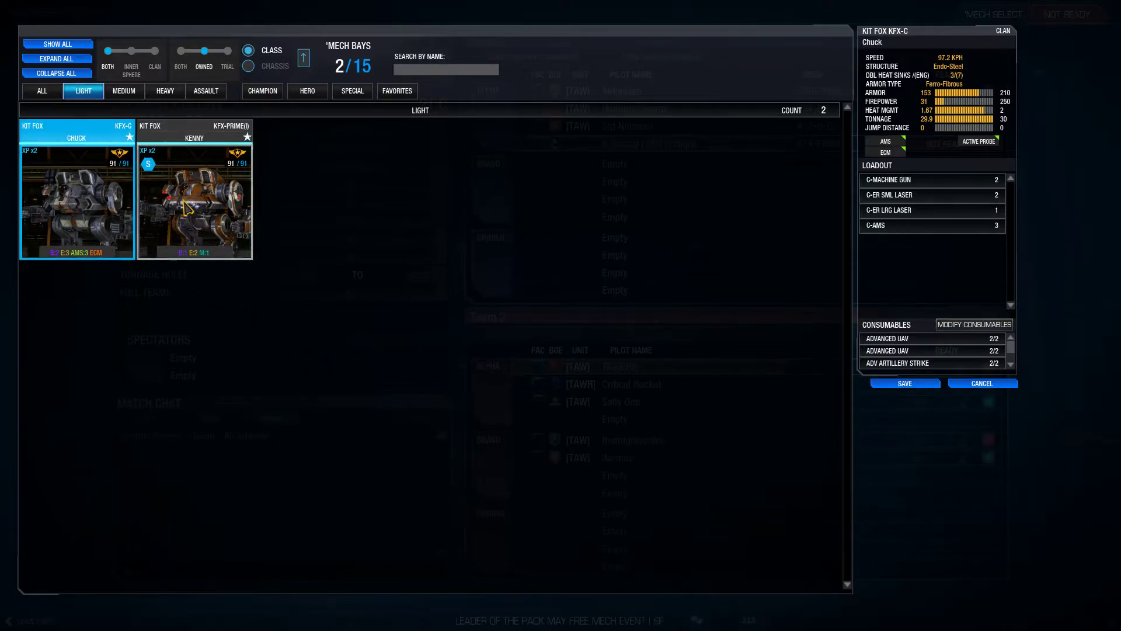
{"action": "left_click", "coordinate": [193, 200]}
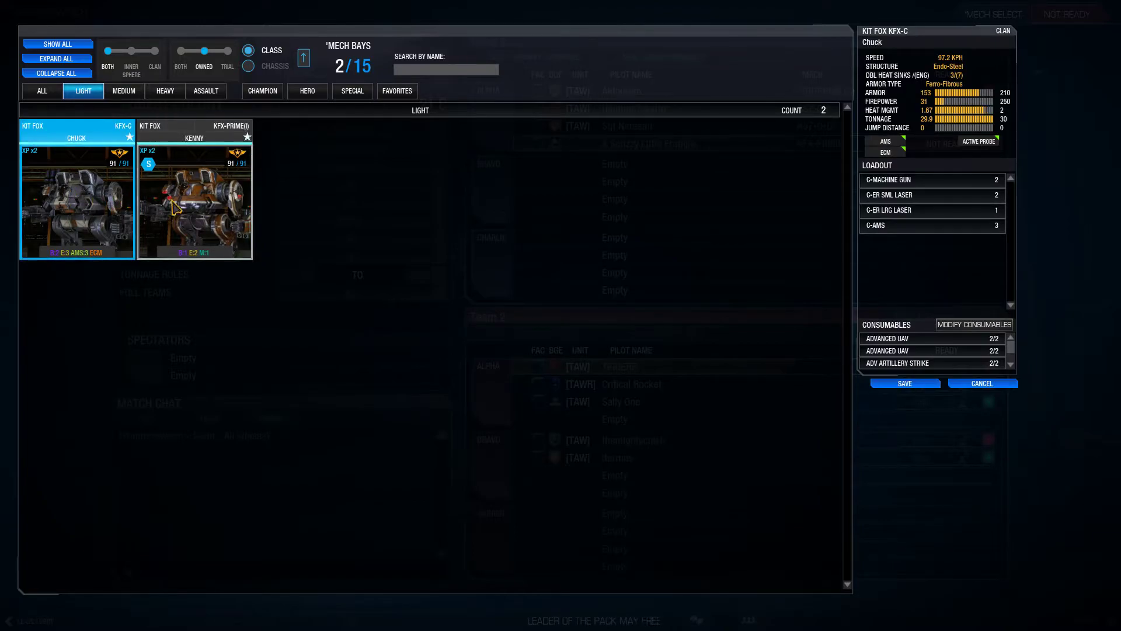
{"action": "left_click", "coordinate": [194, 200]}
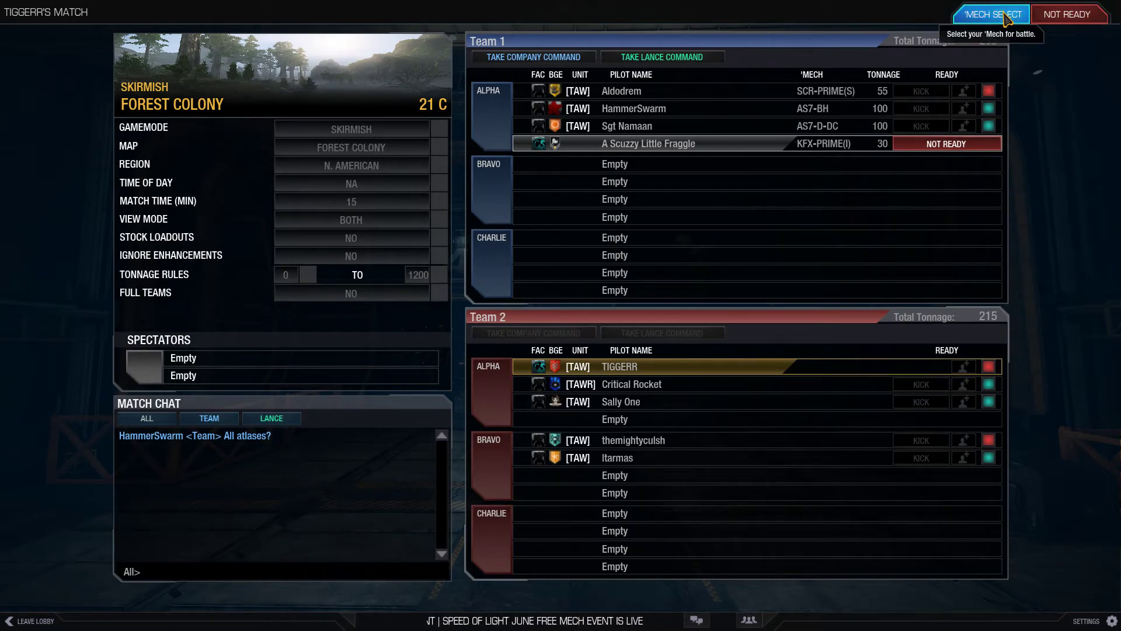
{"action": "left_click", "coordinate": [991, 13]}
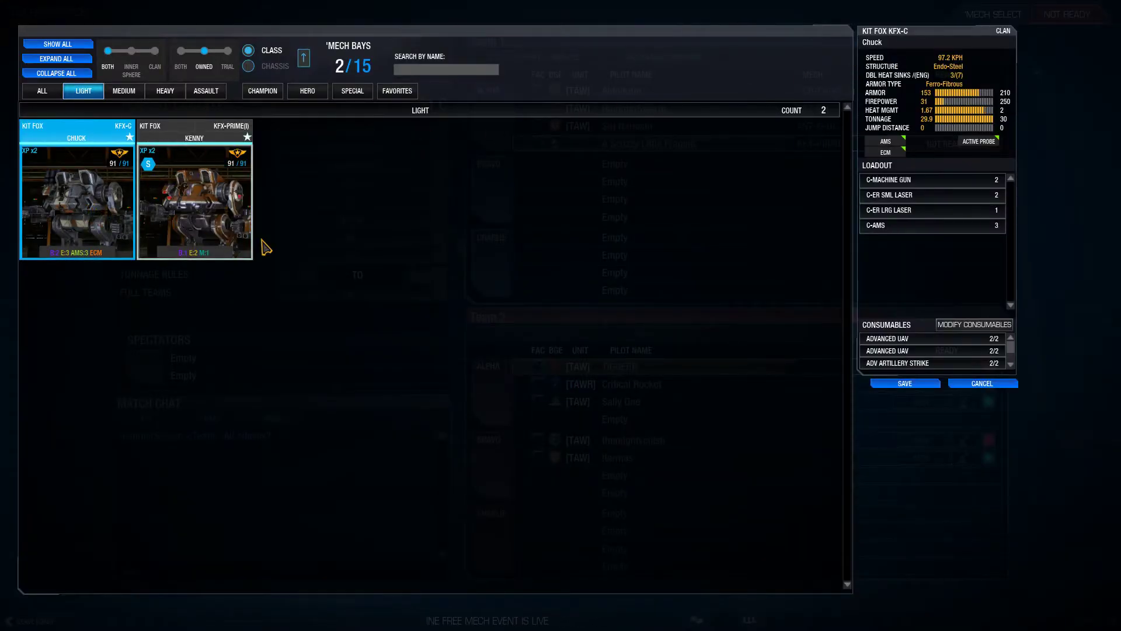
{"action": "left_click", "coordinate": [904, 383]}
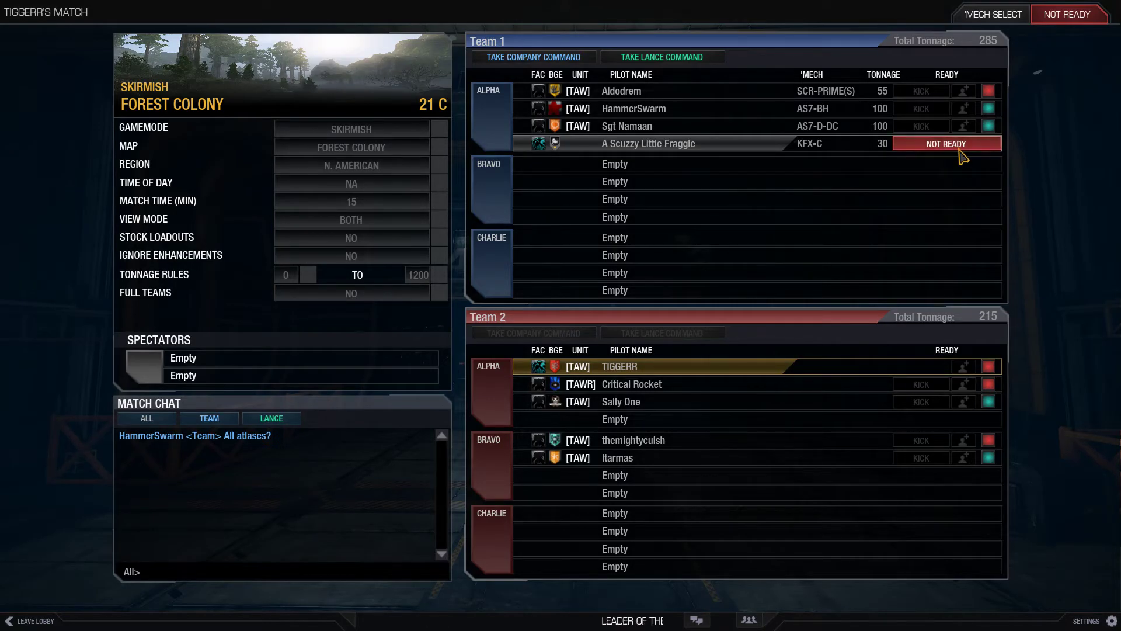
Toggle the pilot to READY with the KFX-C, then reopen mech selection.
{"action": "left_click", "coordinate": [945, 143]}
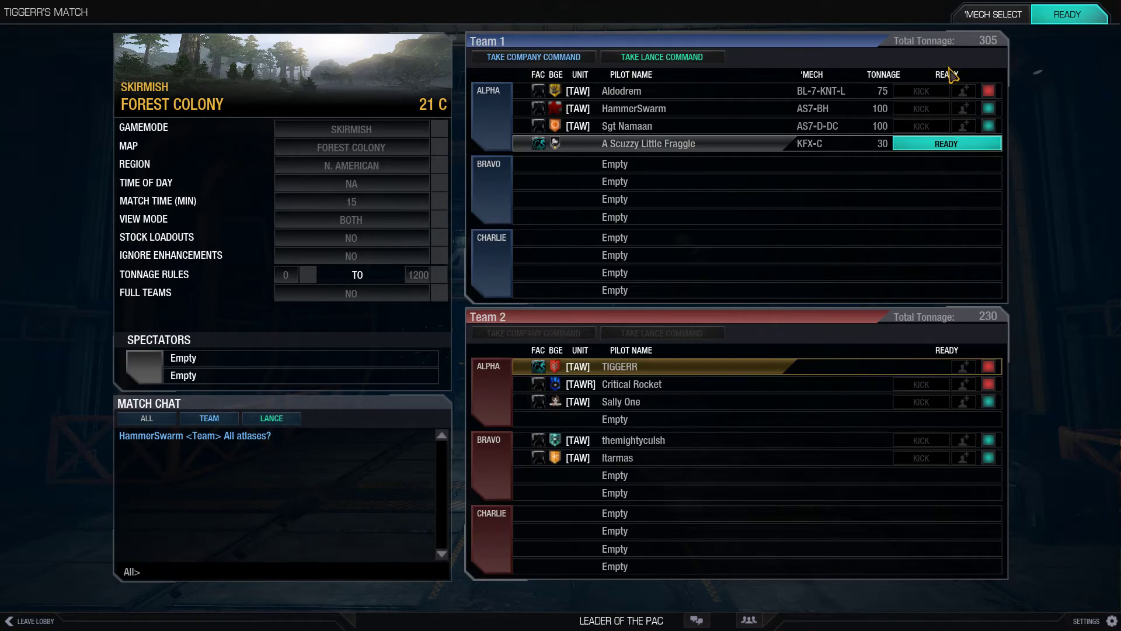
{"action": "left_click", "coordinate": [991, 13]}
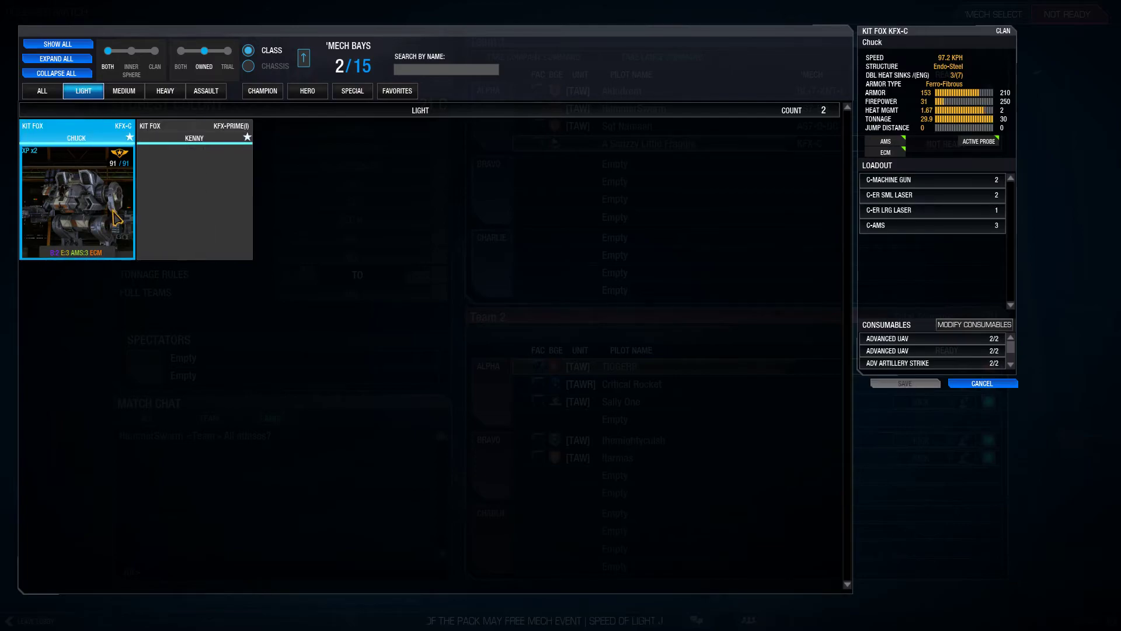
Save the Kit Fox KFX-PRIME(I) as the match mech and toggle the Medium and Light filters.
{"action": "left_click", "coordinate": [194, 191]}
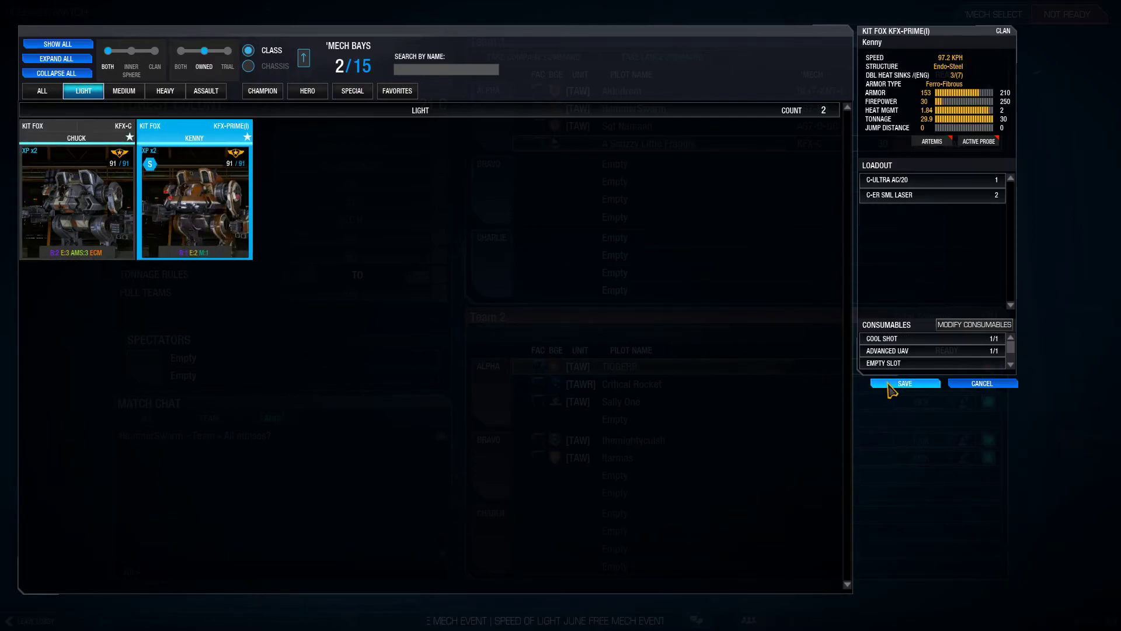
{"action": "left_click", "coordinate": [904, 383]}
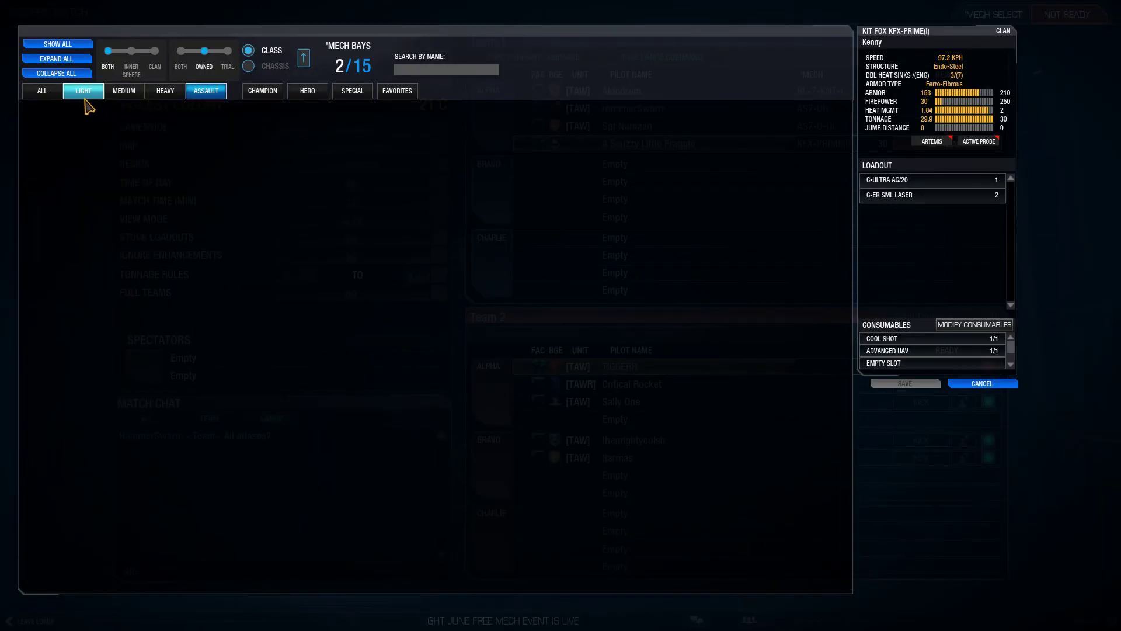
{"action": "left_click", "coordinate": [82, 91]}
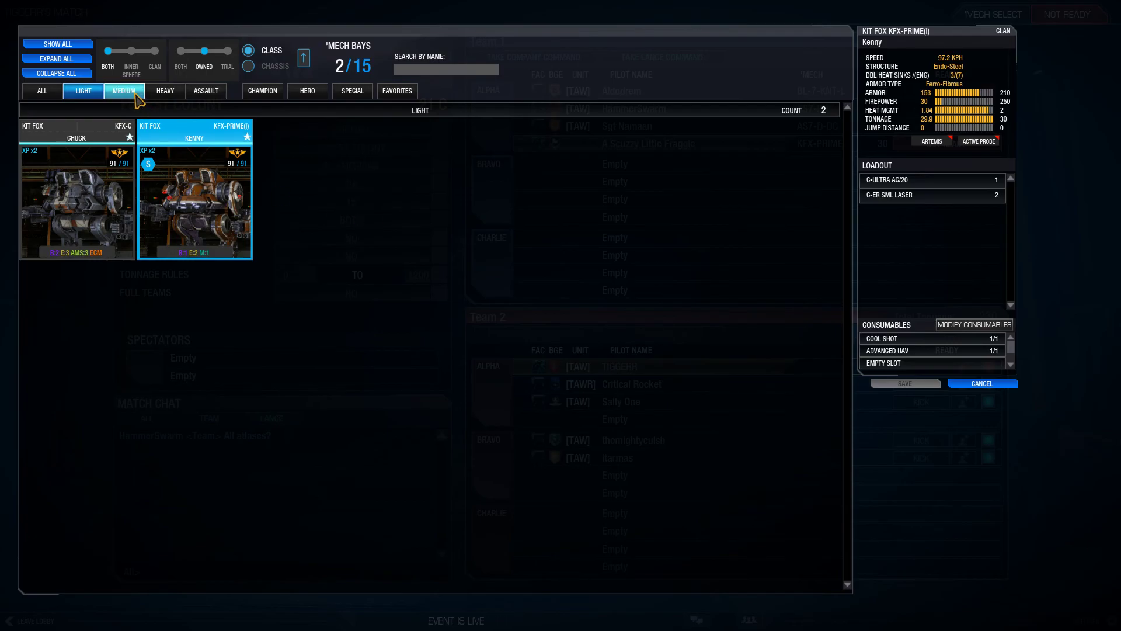
{"action": "left_click", "coordinate": [83, 91]}
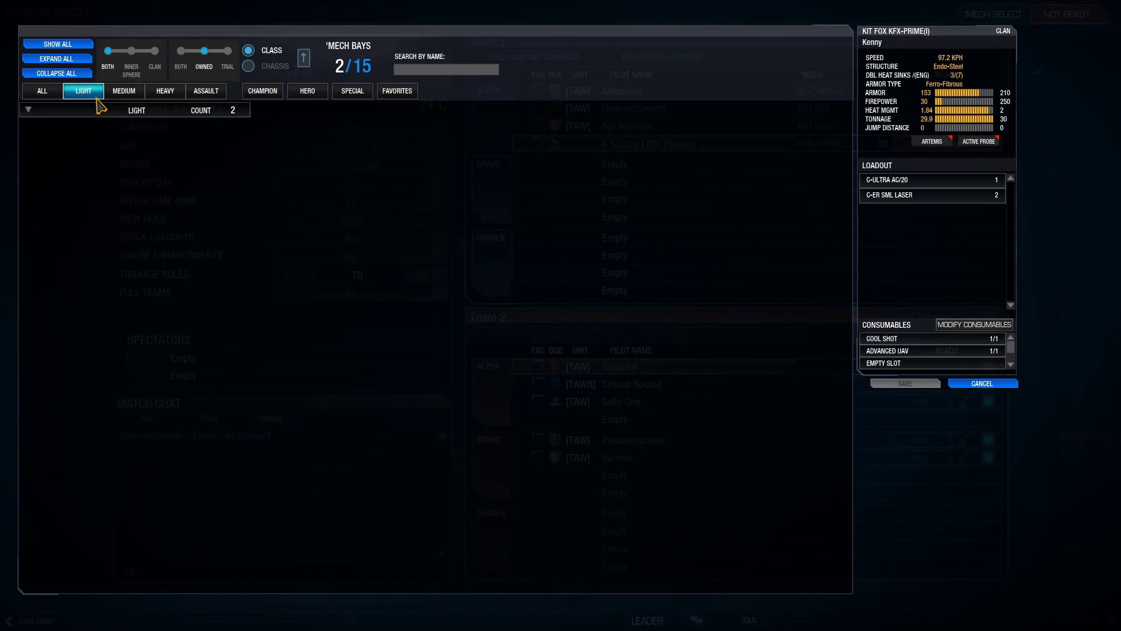